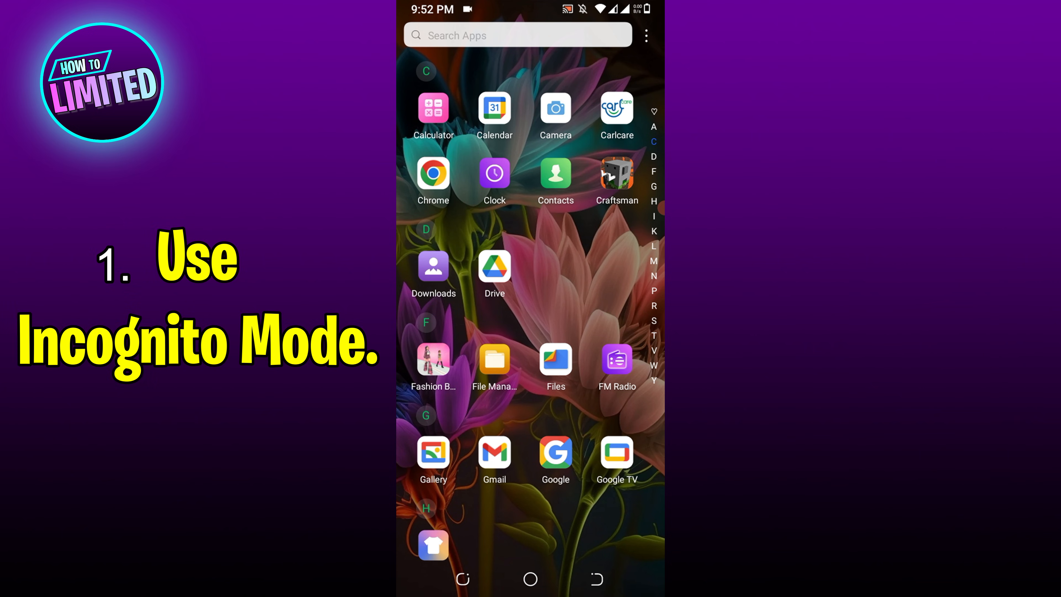
Launch Chrome from the app drawer, landing on the Google start page.
click(433, 173)
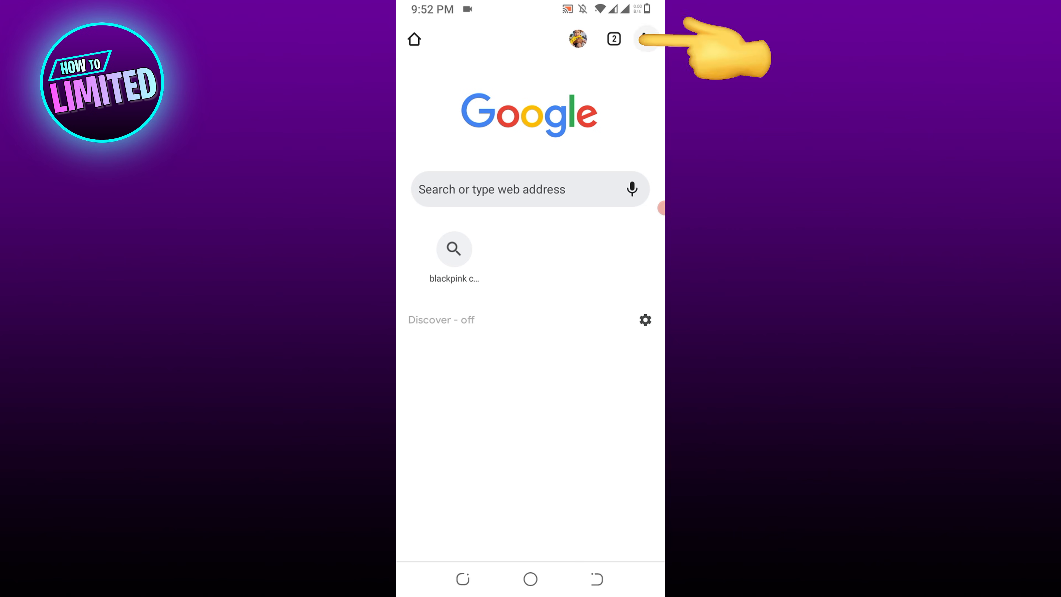
From the three-dot menu, open History and start clearing the browsing data.
click(645, 39)
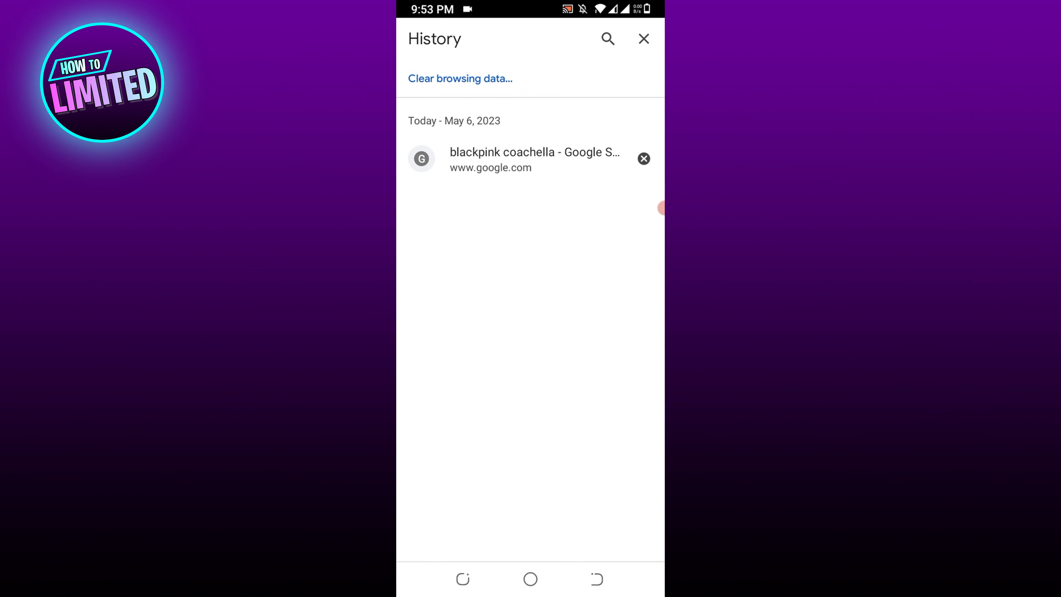
click(459, 80)
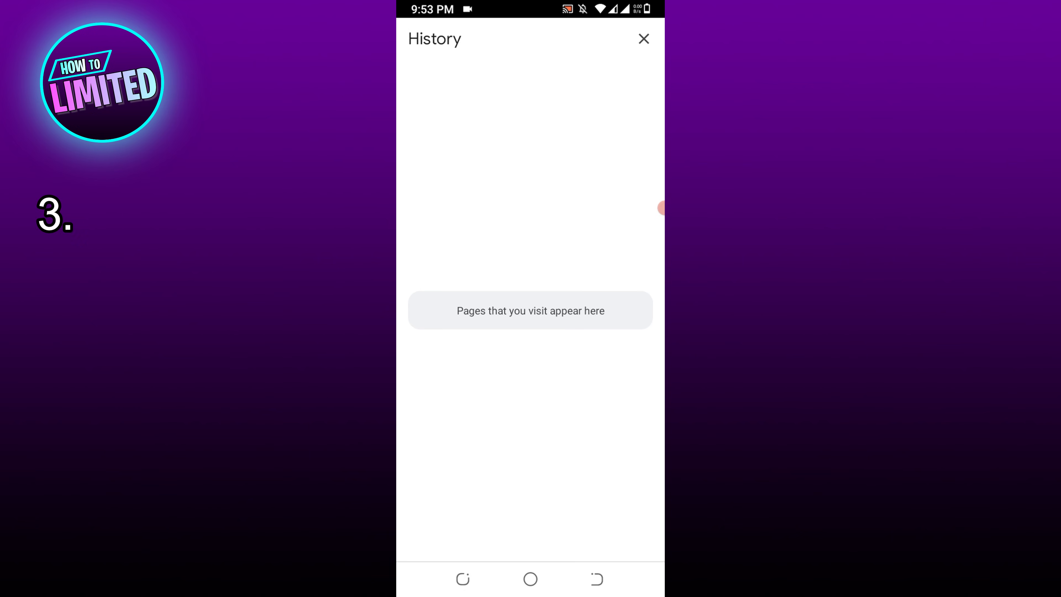
Leave the now-empty History page after the browsing data is cleared.
click(644, 39)
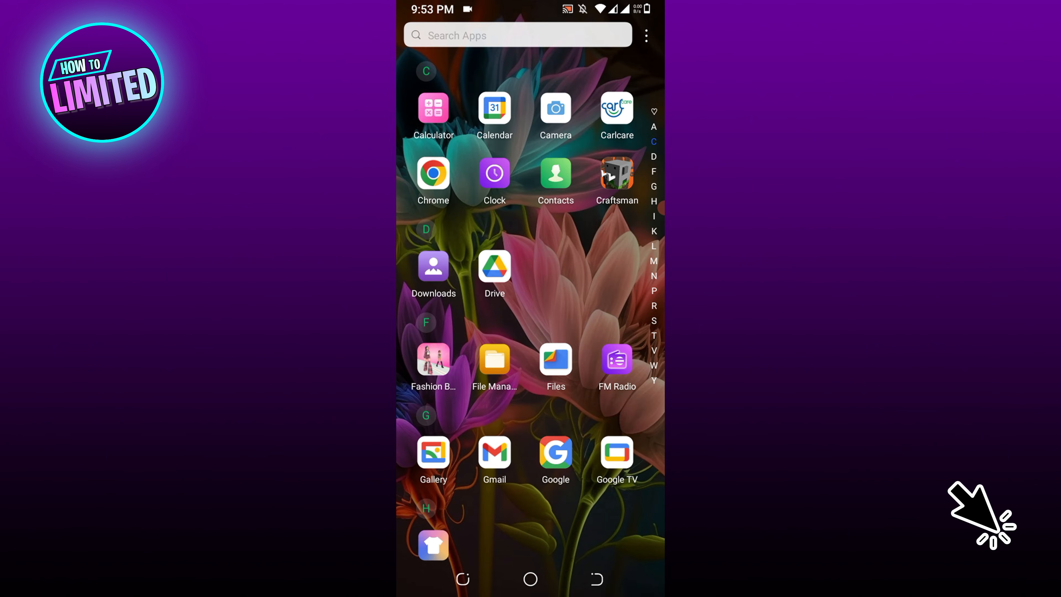
Exit Chrome and return to the Android home screen with the flower wallpaper.
click(530, 579)
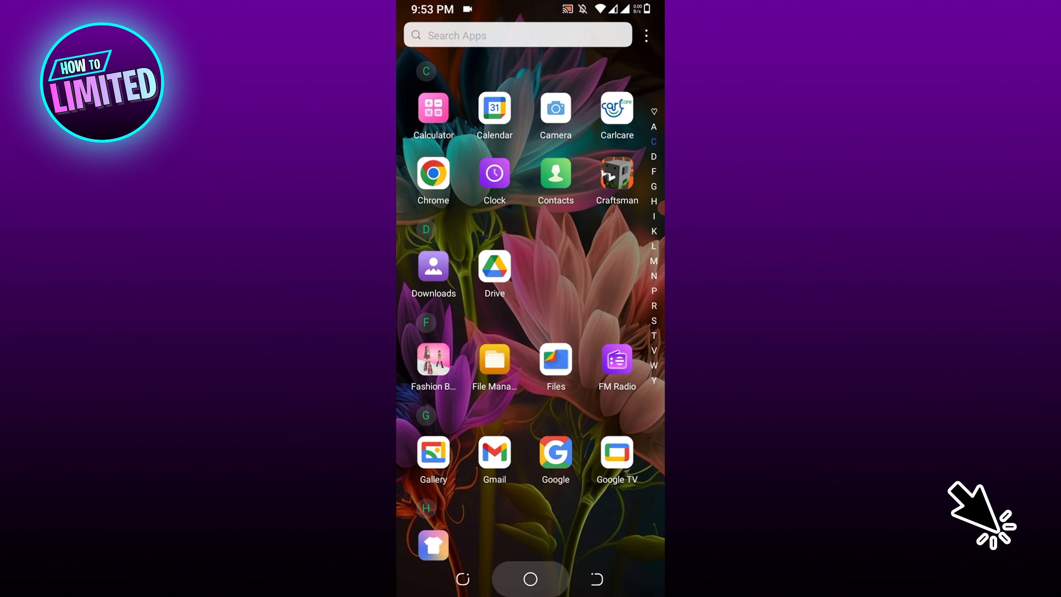
click(529, 581)
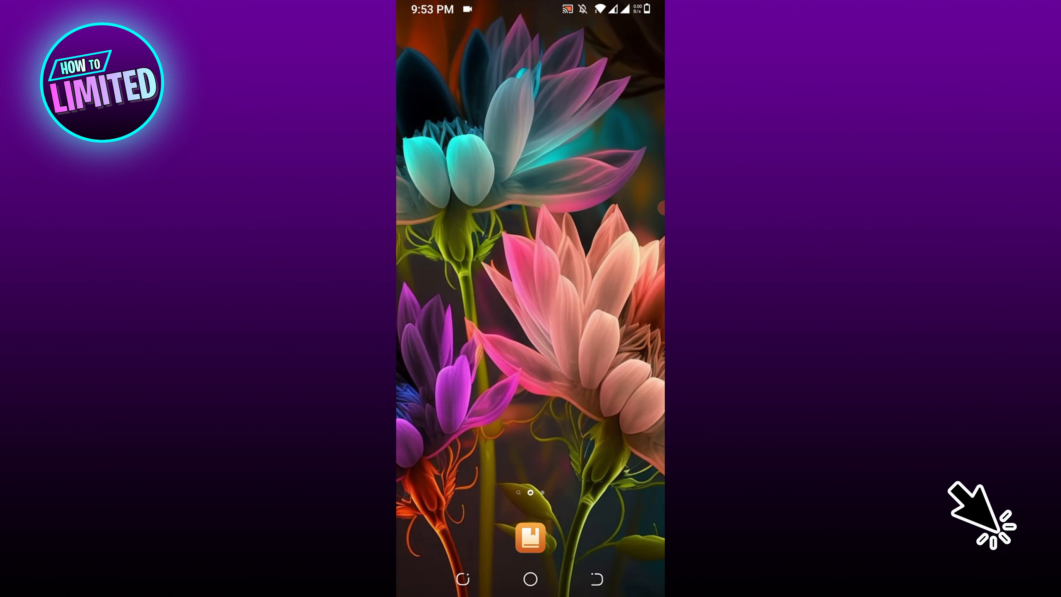